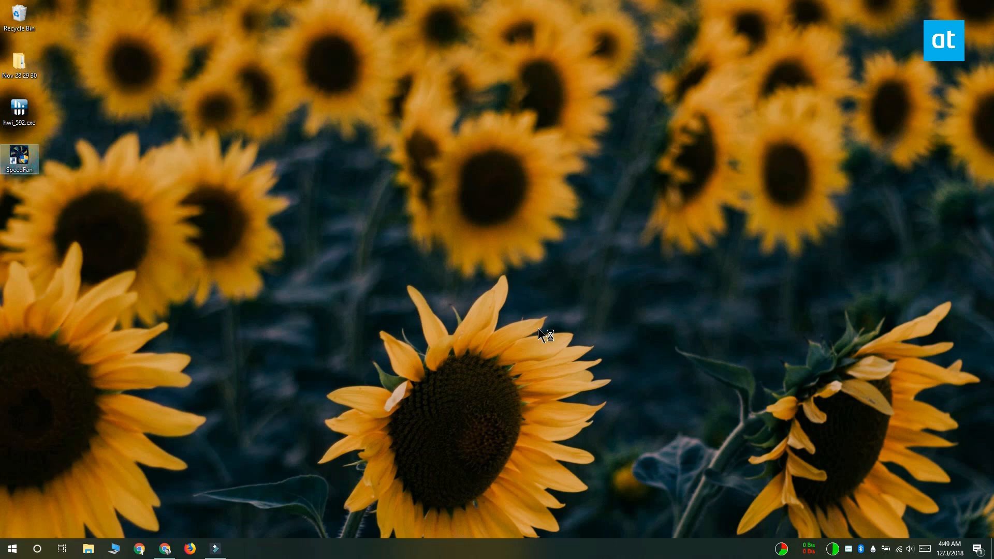
Launch SpeedFan, look through its detected fans and fan control settings, then dismiss them
double_click(19, 155)
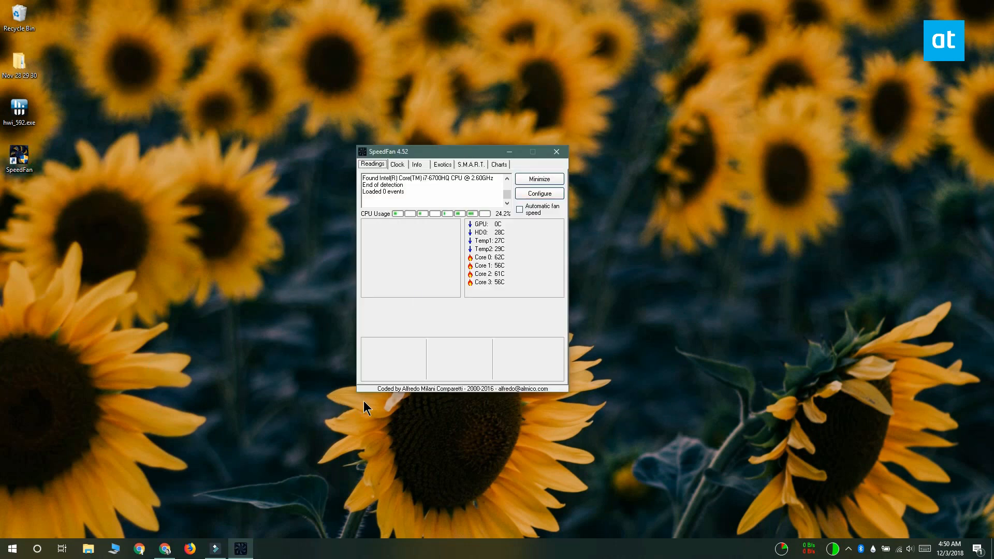
click(538, 193)
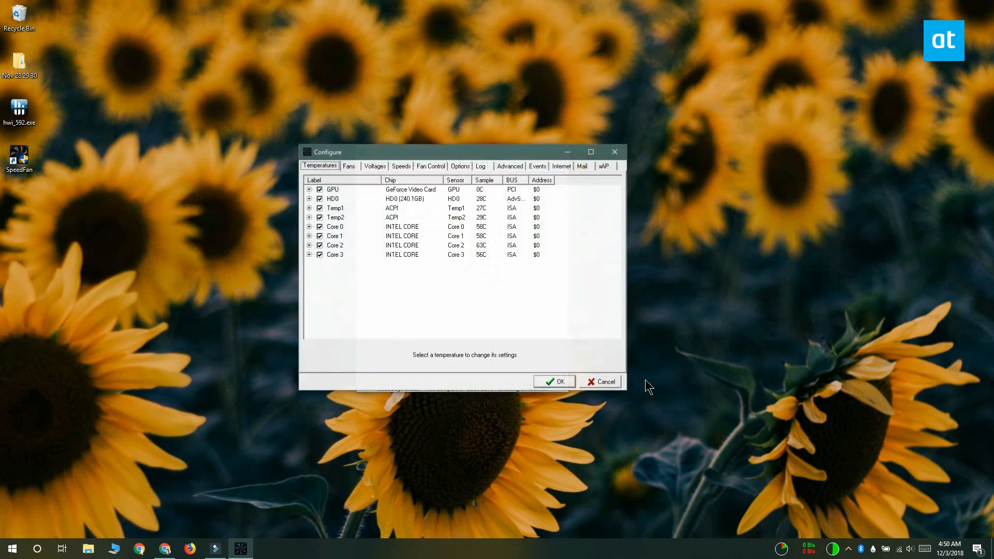
mouse_move(388, 409)
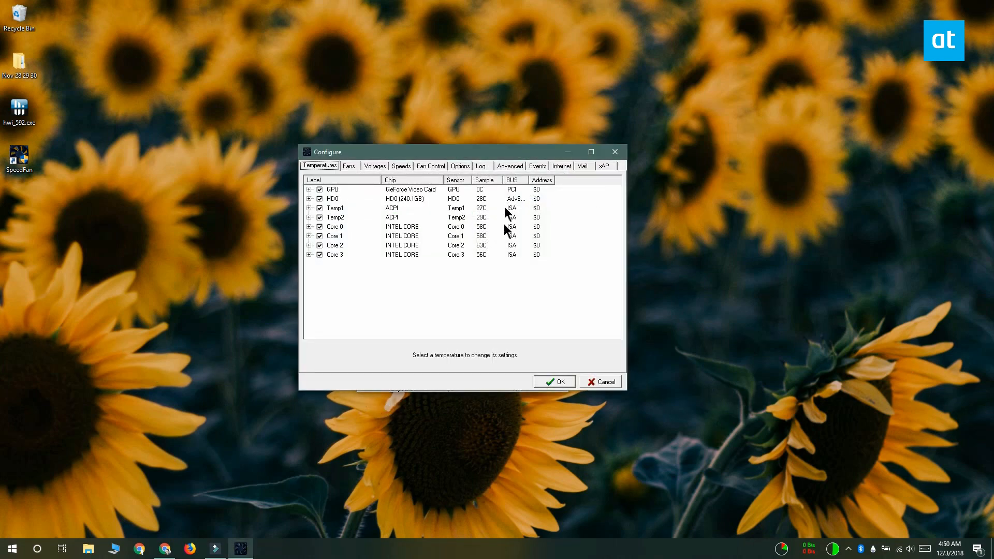
click(349, 165)
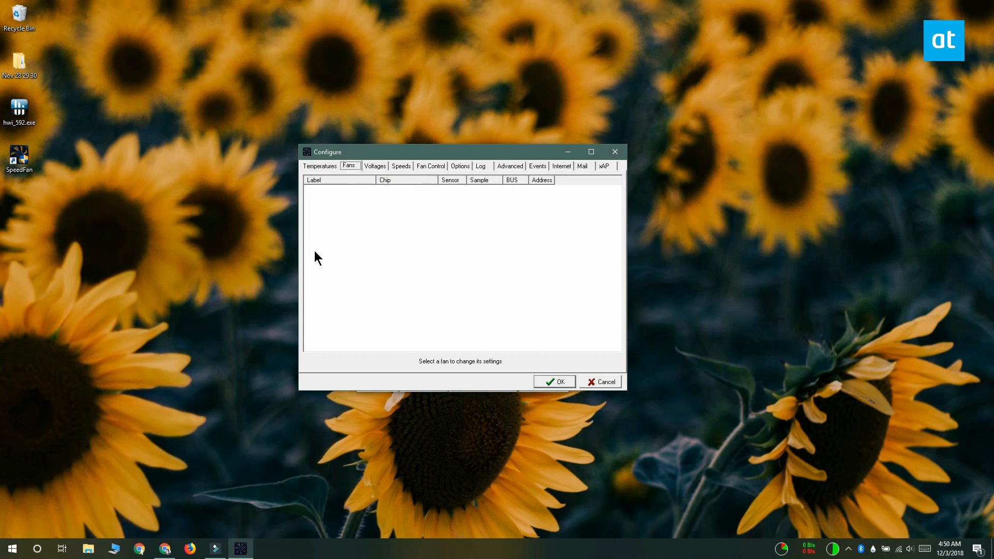
click(429, 165)
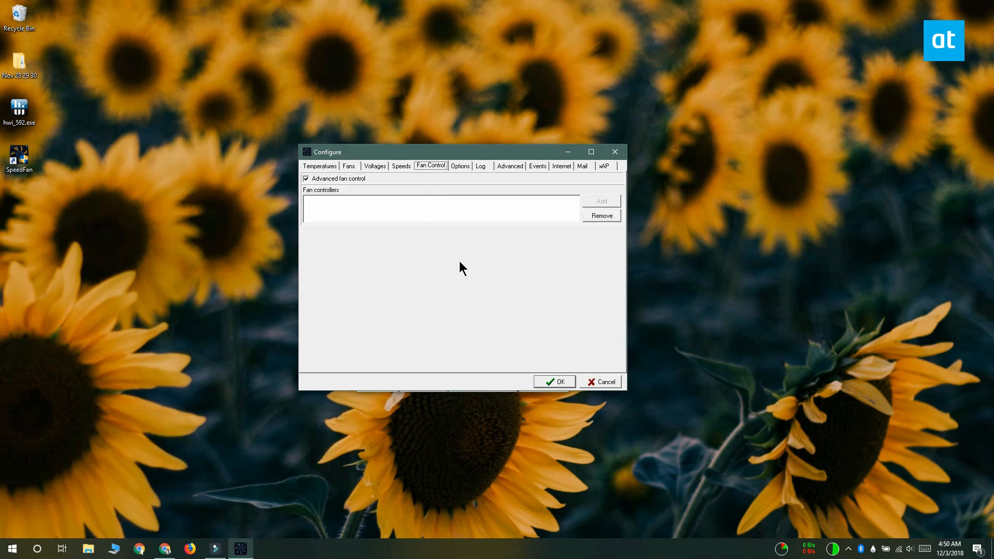
click(348, 165)
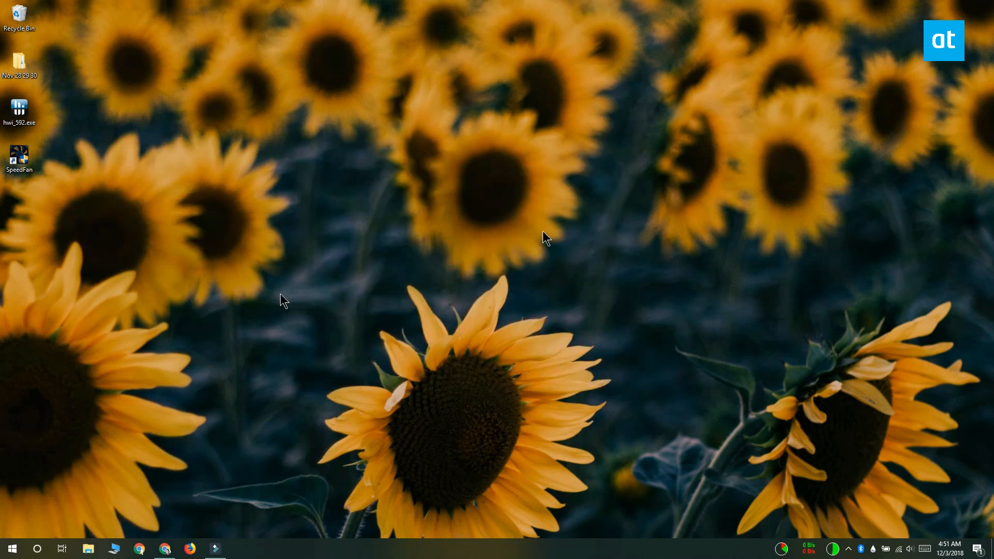
Launch HWiNFO64 from the Start menu in sensors-only mode
click(12, 548)
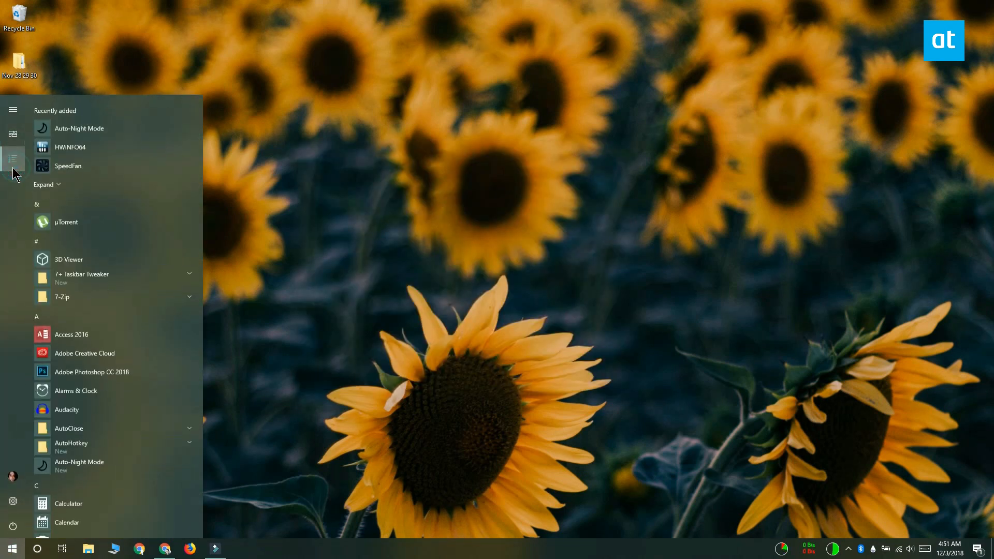
click(69, 147)
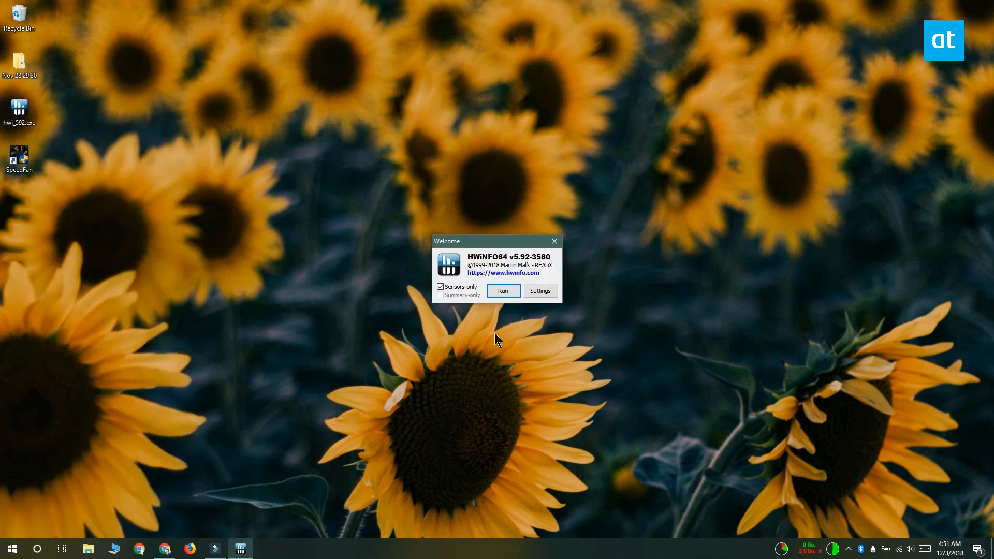
click(502, 291)
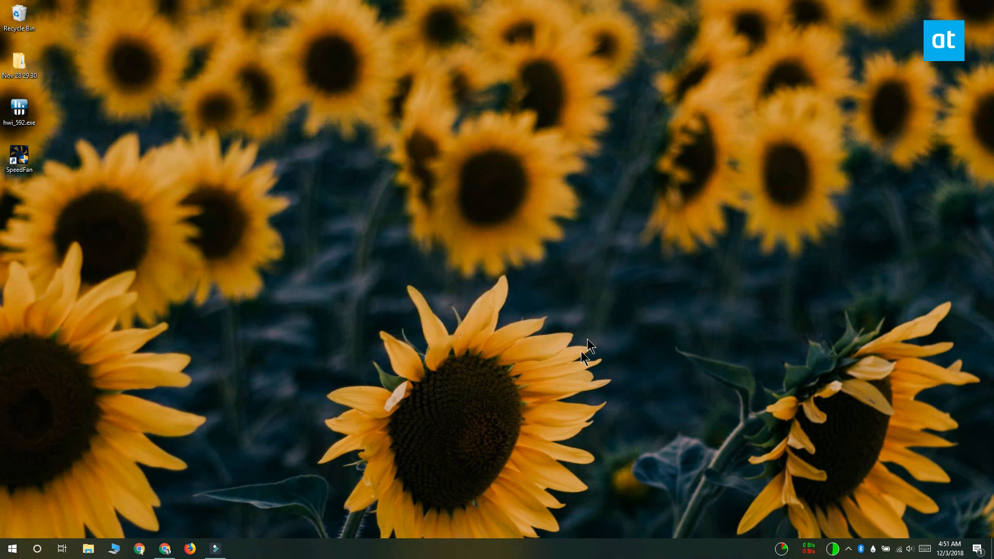
Open HWiNFO64 Sensor Status from the tray, then the Fan Control panel for Fan1
double_click(19, 107)
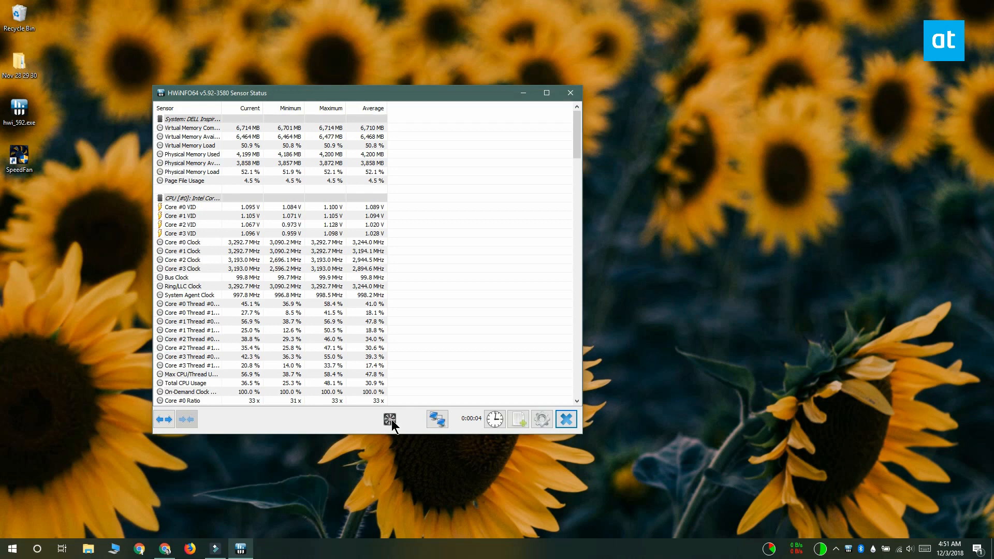
click(389, 419)
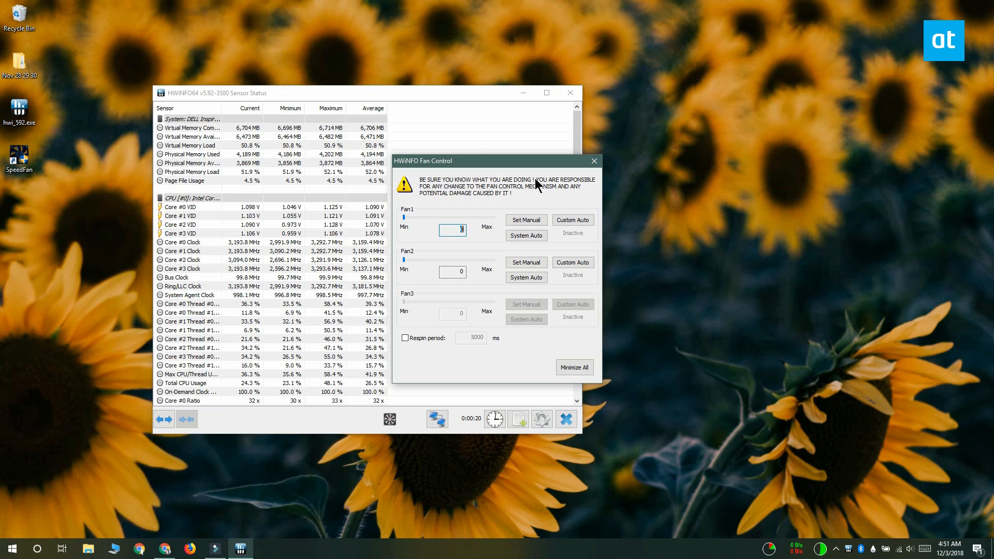
mouse_move(511, 254)
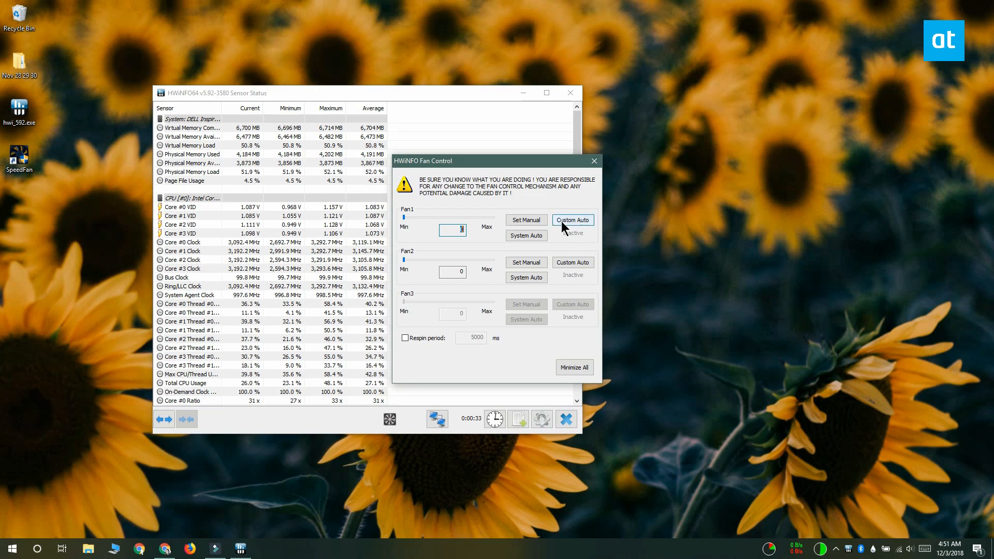
click(571, 220)
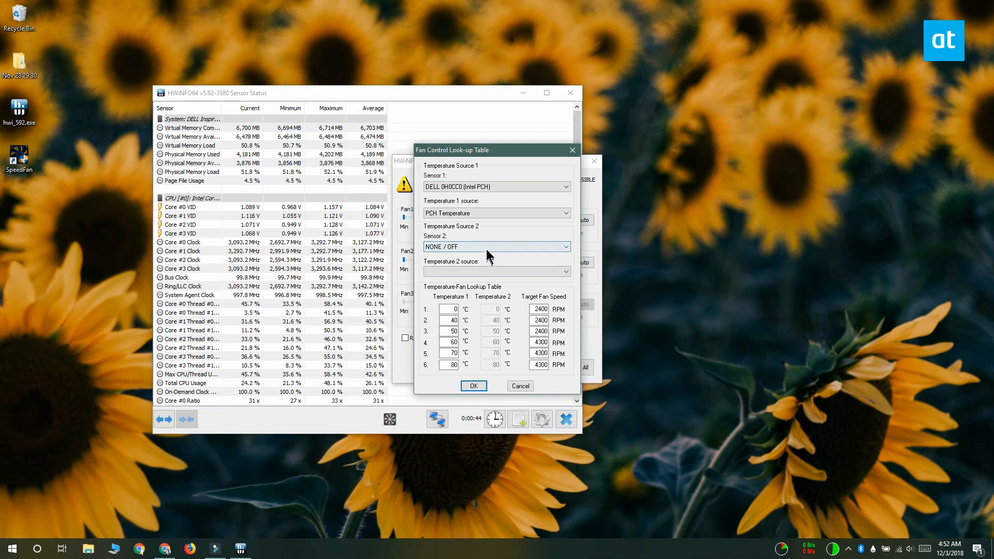
Set Fan1's Custom Auto table to the DELL (Intel PCH) PCH Temperature source and confirm with OK
click(496, 245)
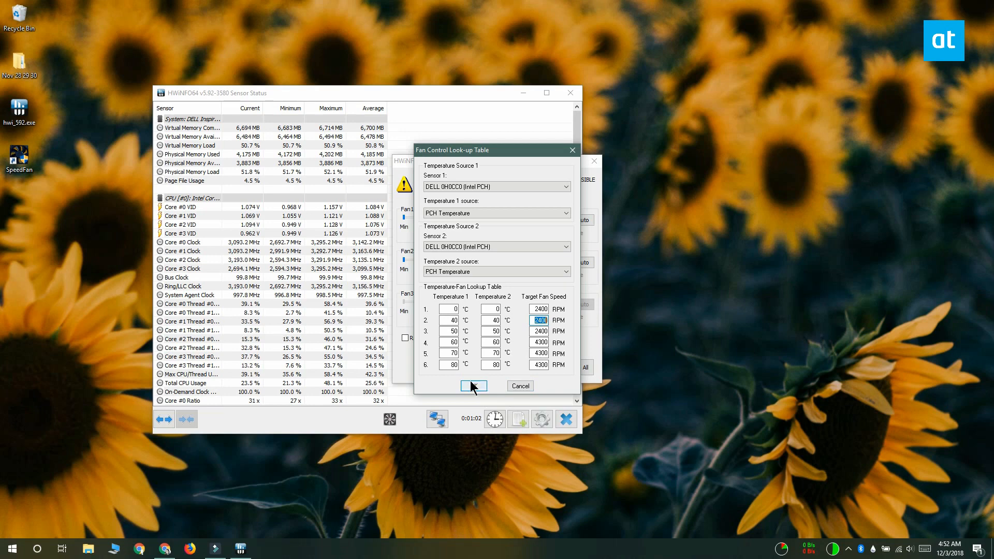
click(472, 385)
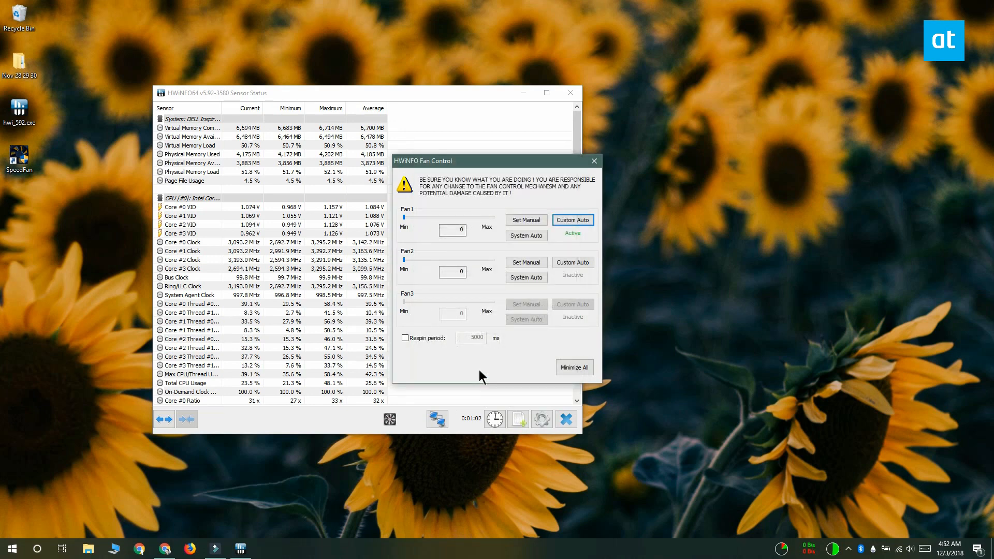
Close the HWiNFO Fan Control window, keeping Sensor Status open
click(593, 160)
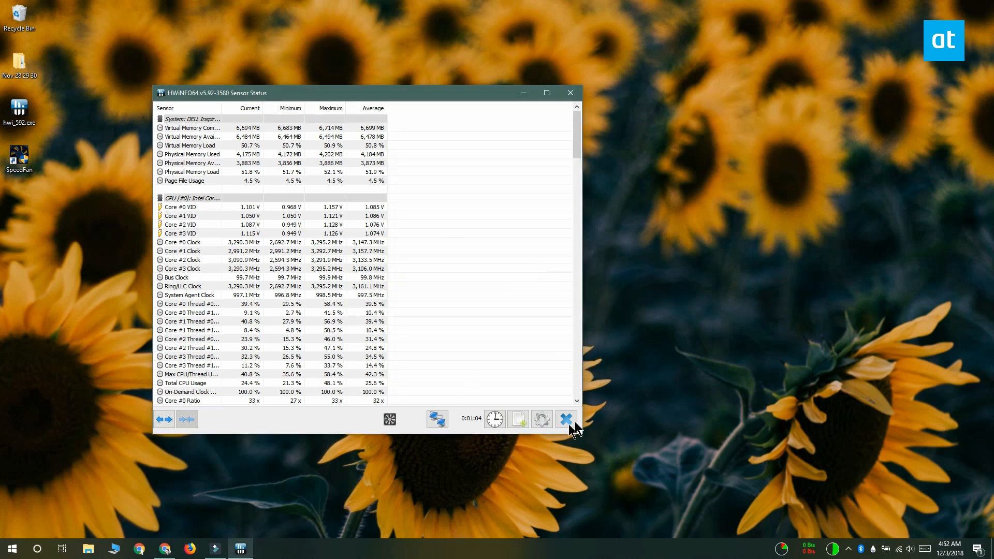
mouse_move(565, 419)
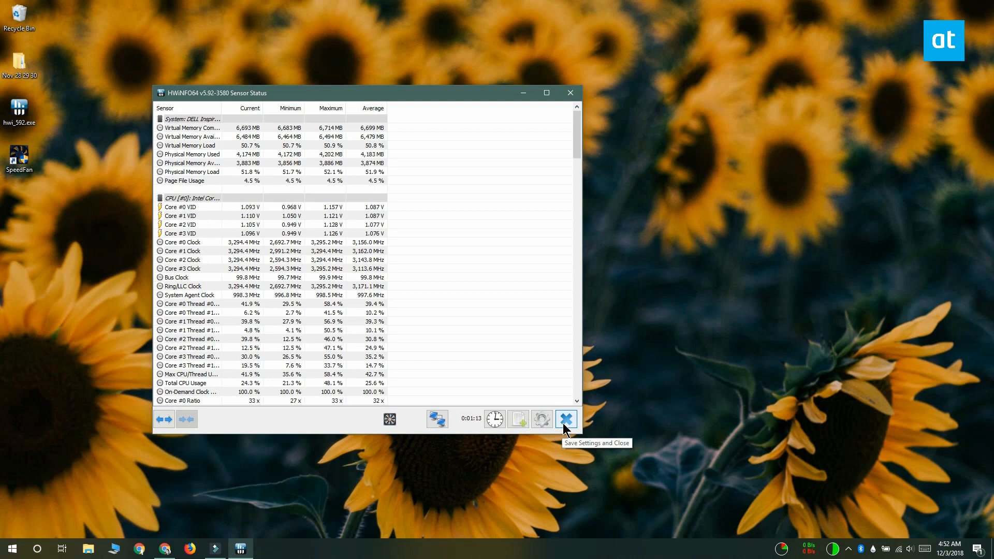
mouse_move(751, 422)
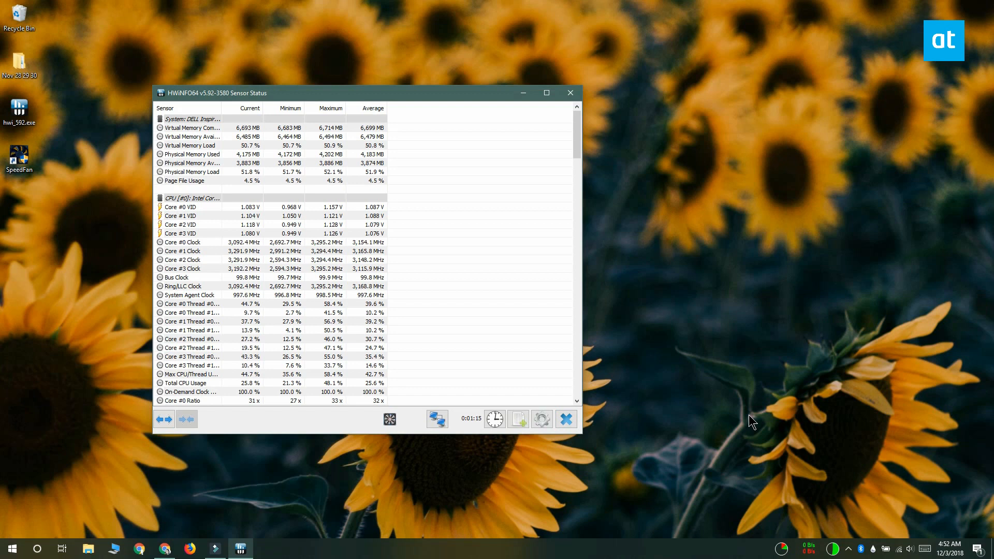